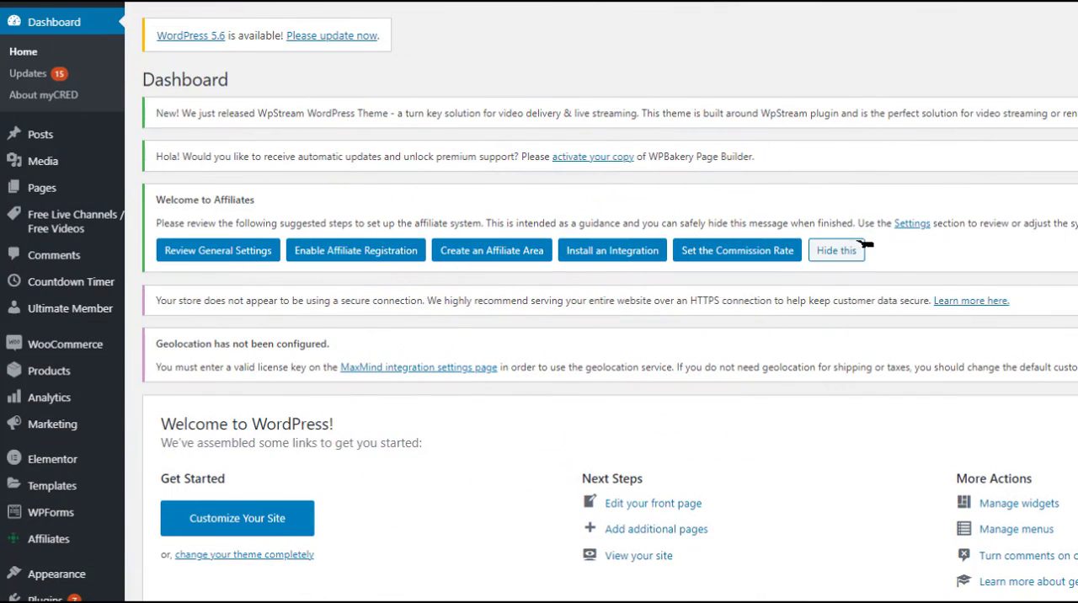
mouse_move(706, 277)
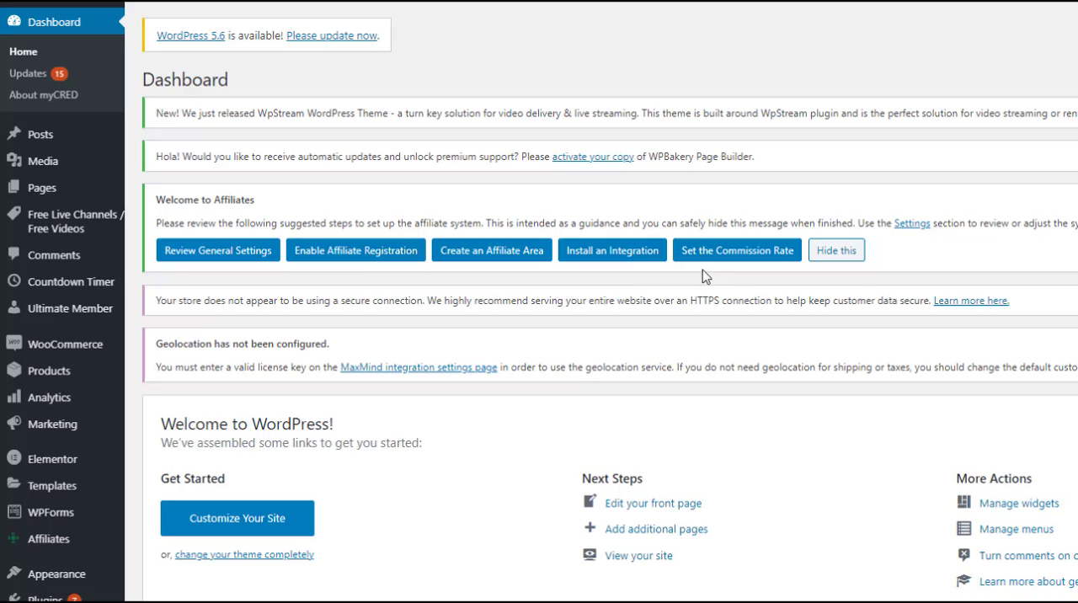
mouse_move(378, 362)
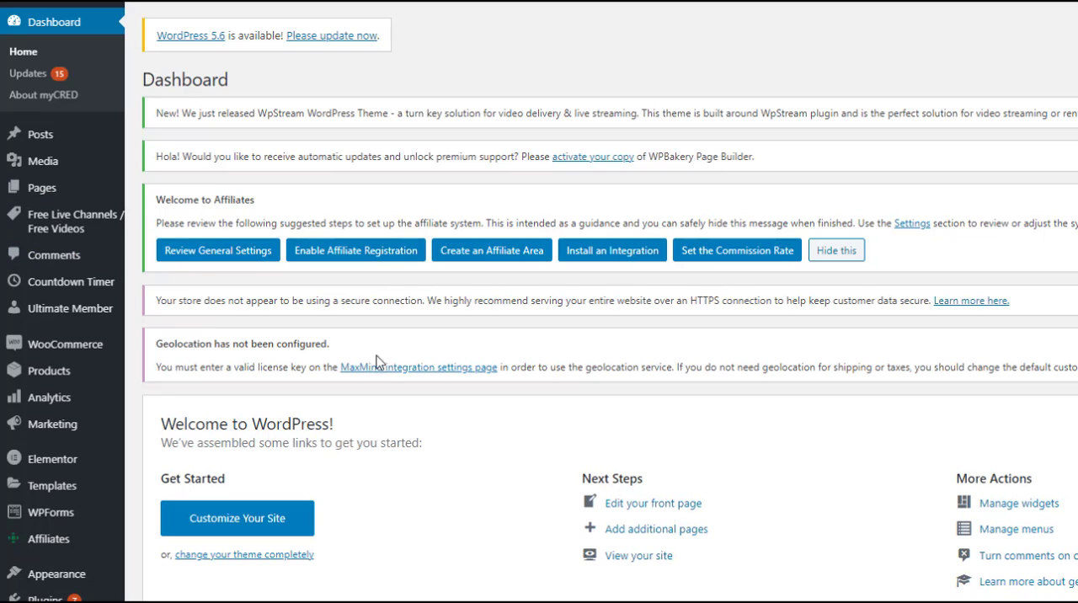
mouse_move(31, 134)
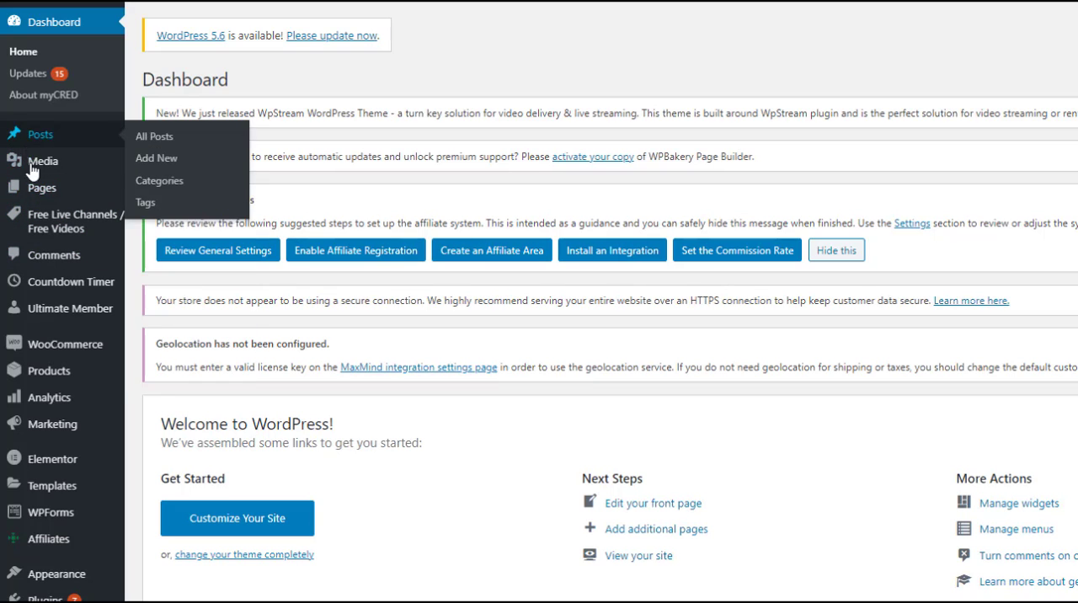
mouse_move(41, 187)
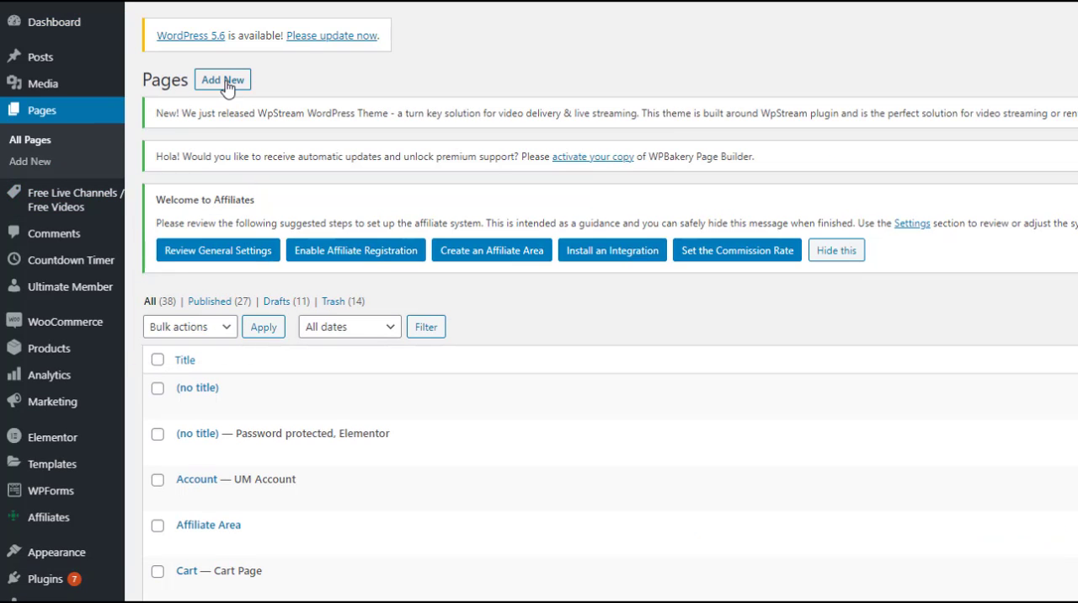
mouse_move(225, 85)
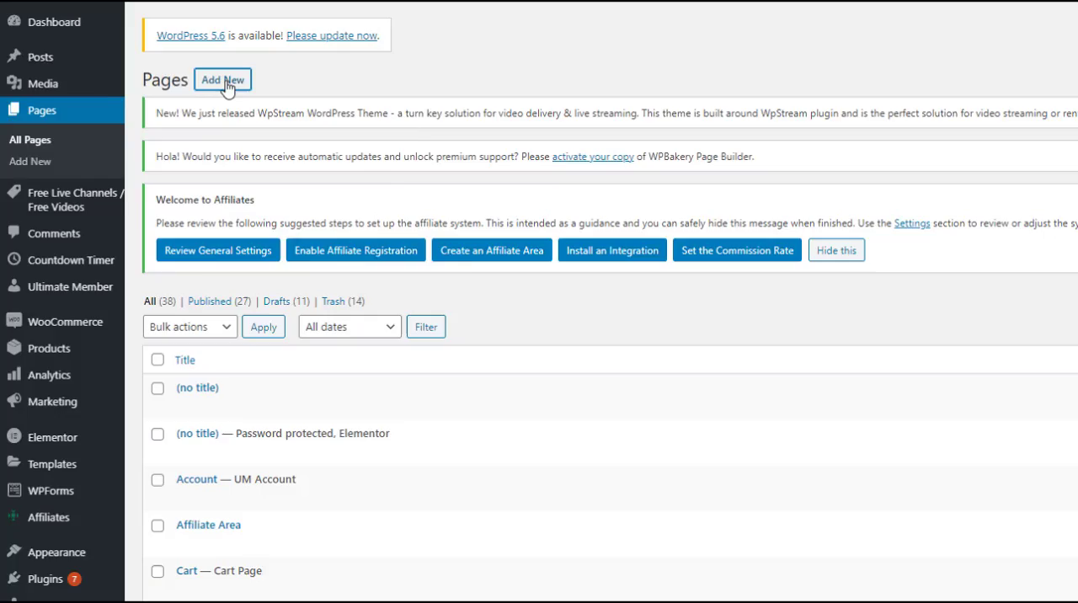
Create a new page titled 'Password Protected Page' with a 'Test' paragraph.
left_click(223, 79)
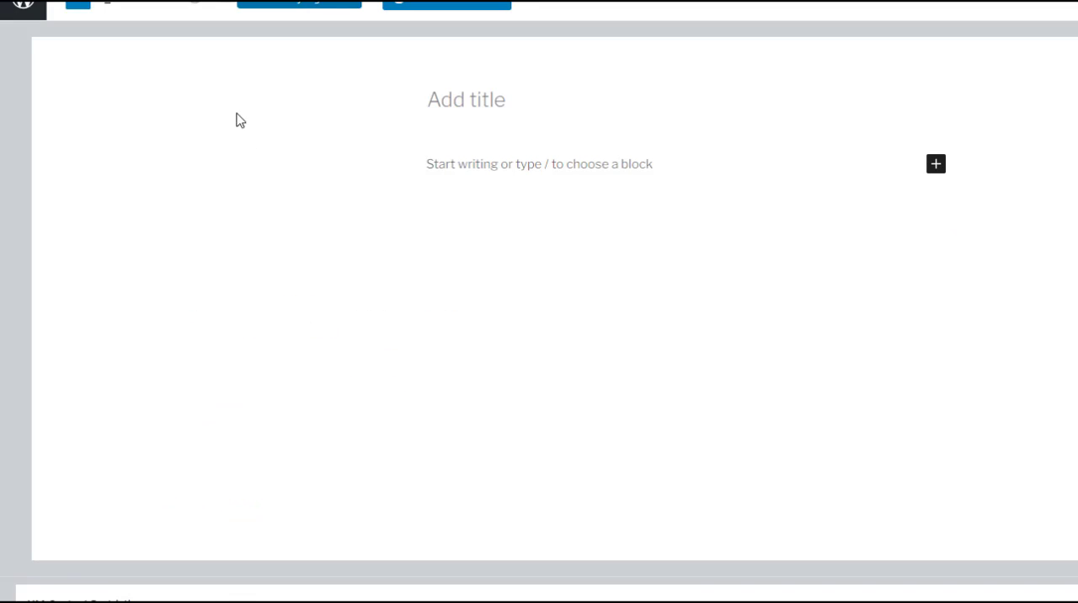
left_click(466, 99)
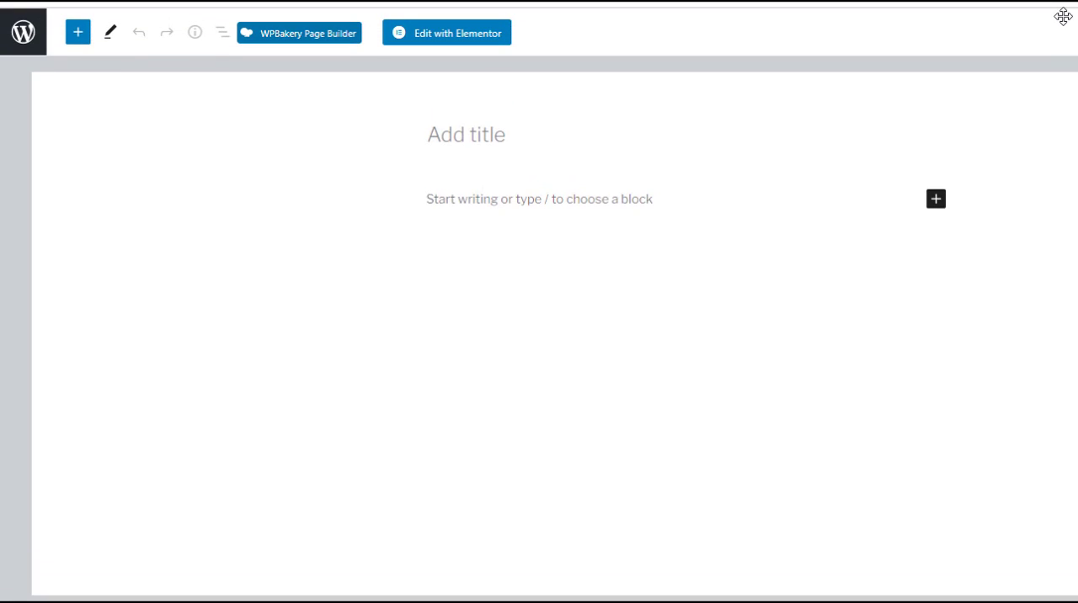
left_click(466, 134)
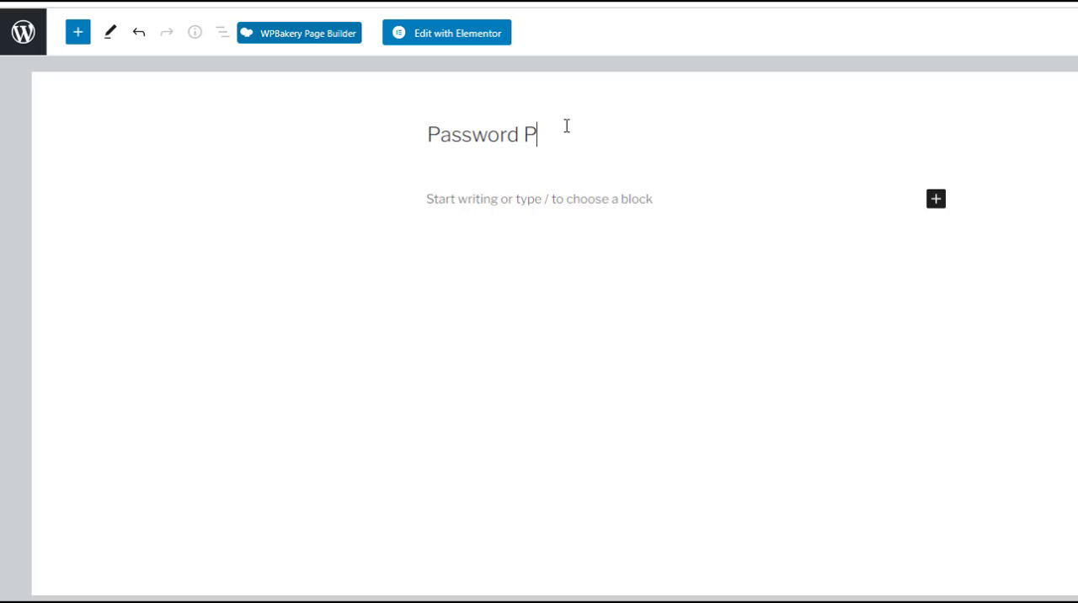
type("rotected Page")
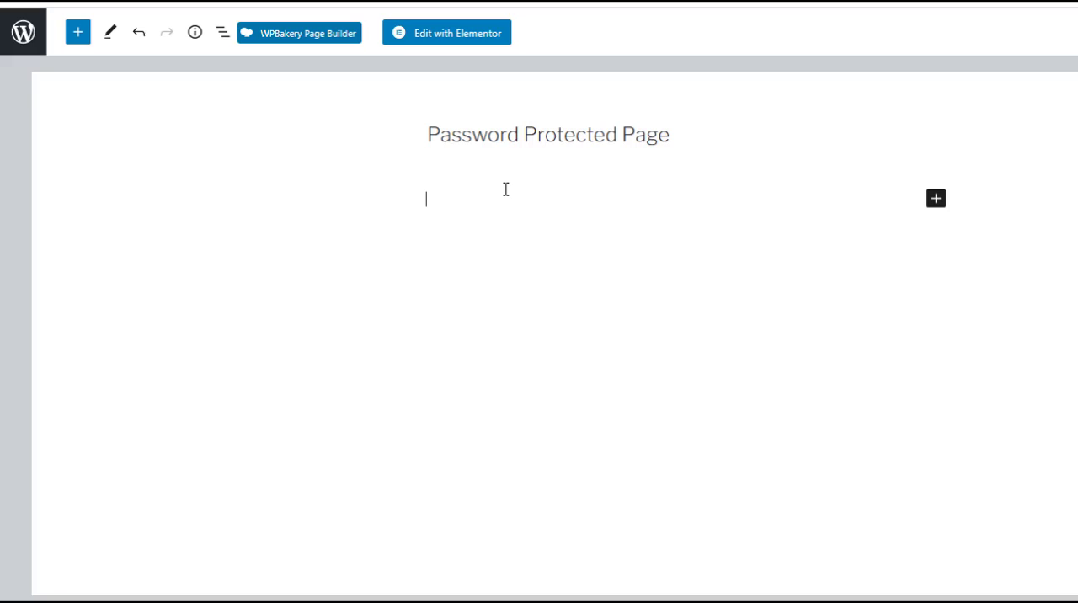
type("Test")
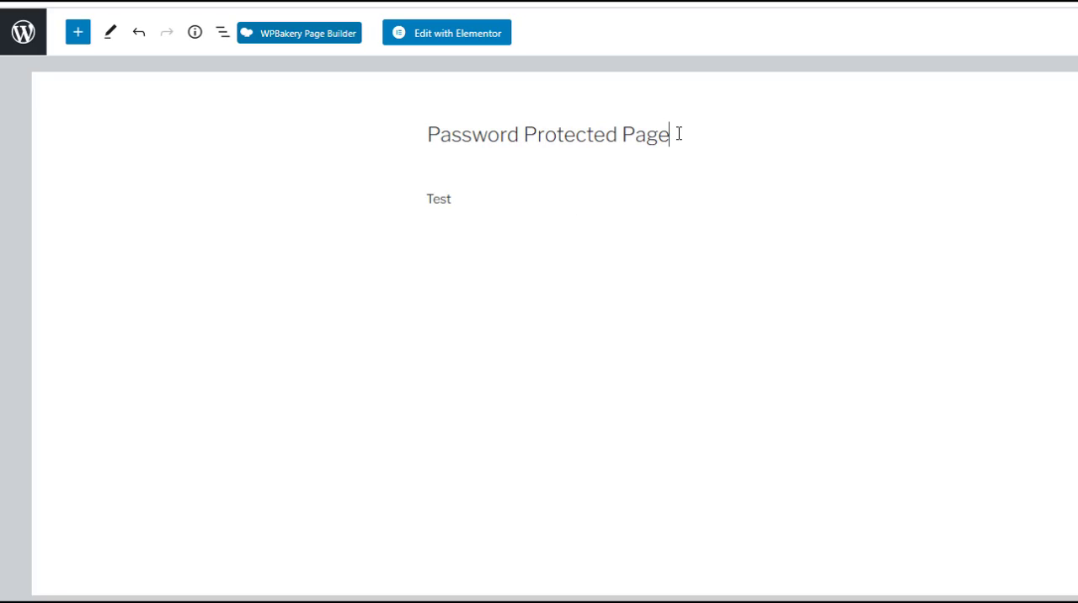
left_click(439, 199)
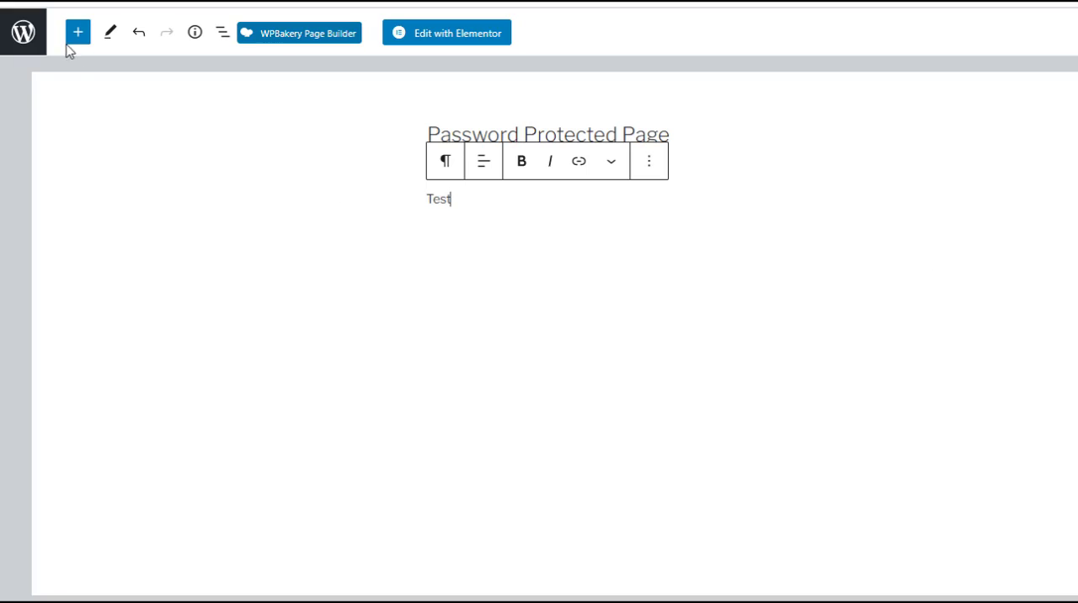
Insert a Shortcode block containing the wpstream_player shortcode with its placeholder id.
left_click(77, 32)
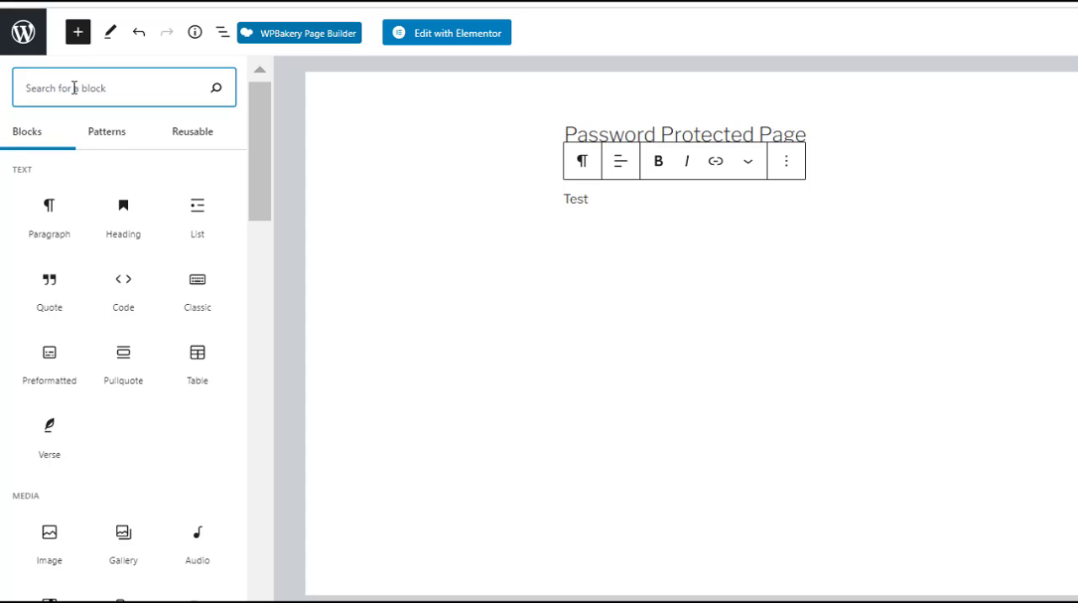
type("shortcode")
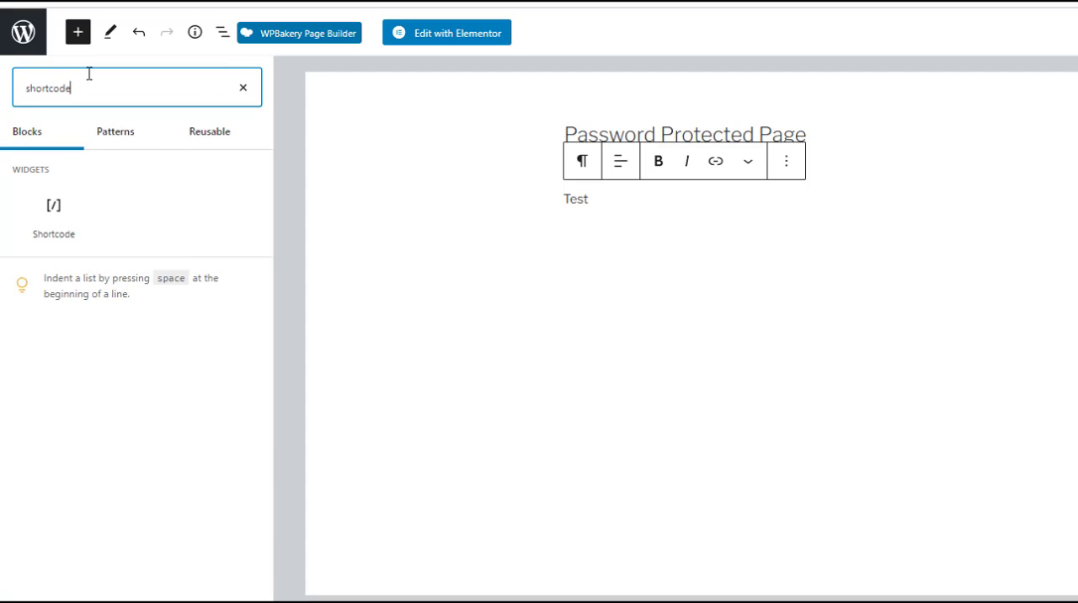
left_click(53, 205)
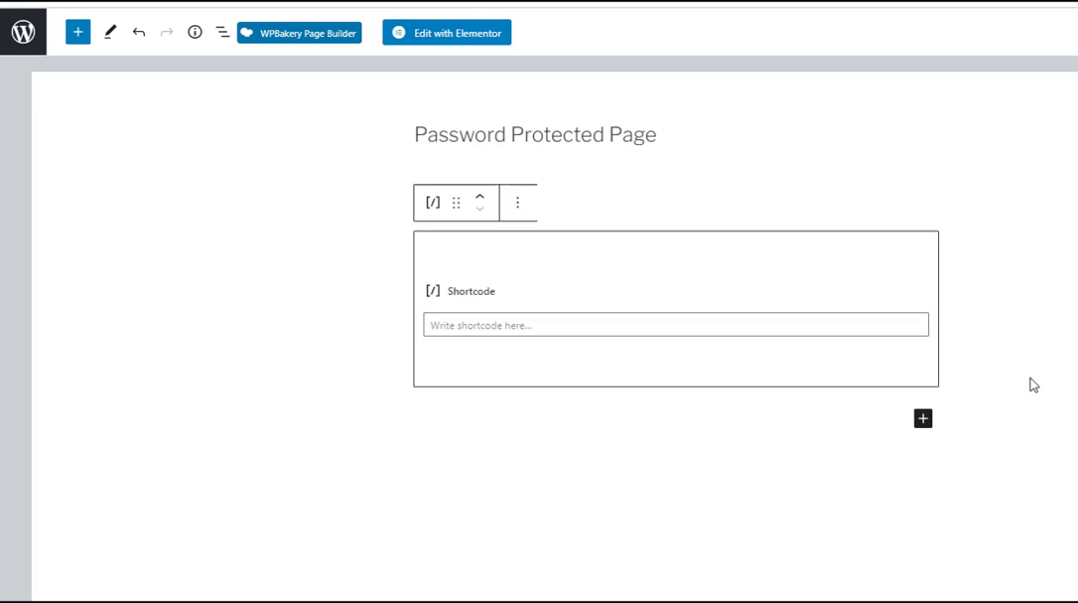
left_click(615, 325)
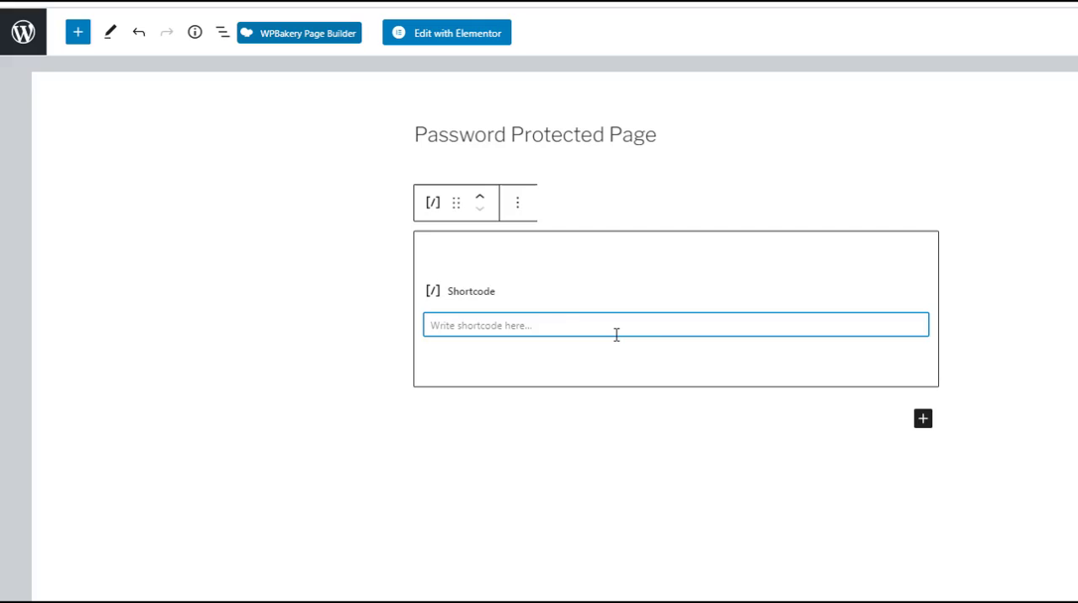
type("[wpstream_player id=\"Add here the live stream id or the video id\" ][/wpstream_player]")
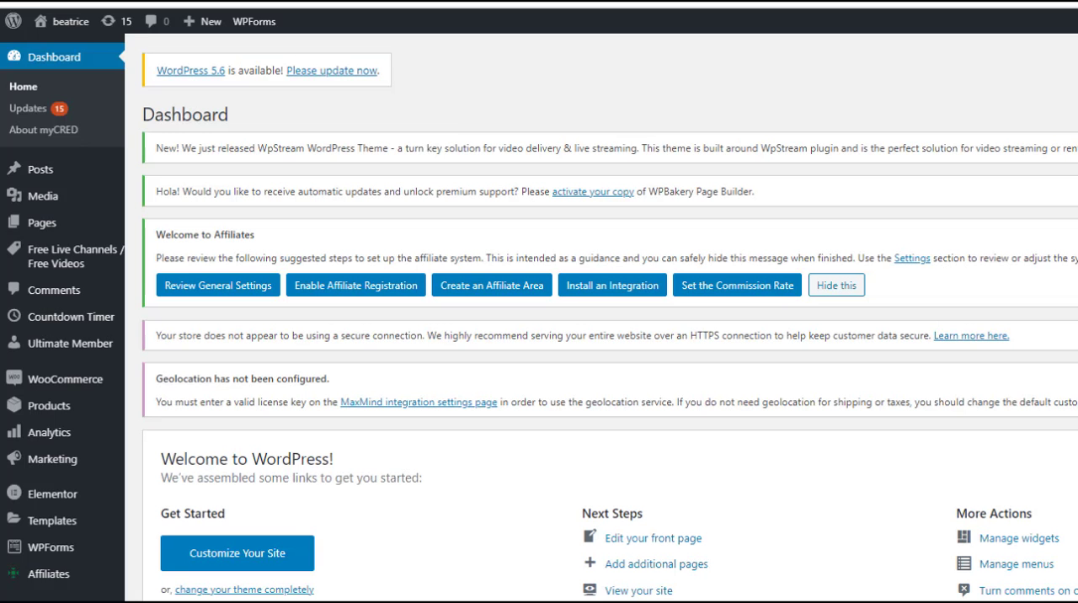
mouse_move(205, 407)
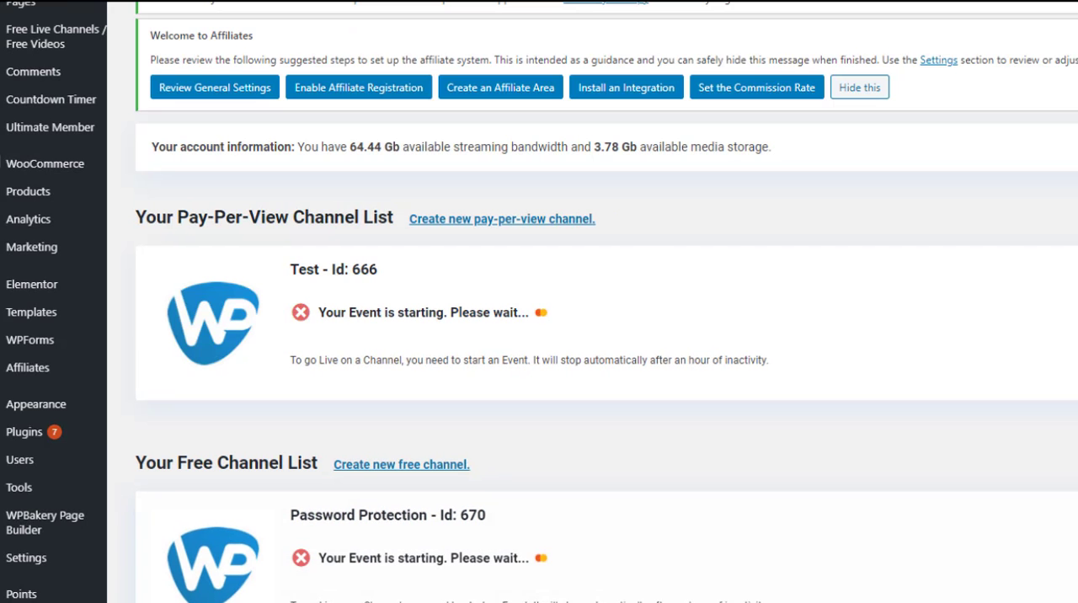
Create a new free channel titled 'Password Protected Live'.
scroll("down", 3)
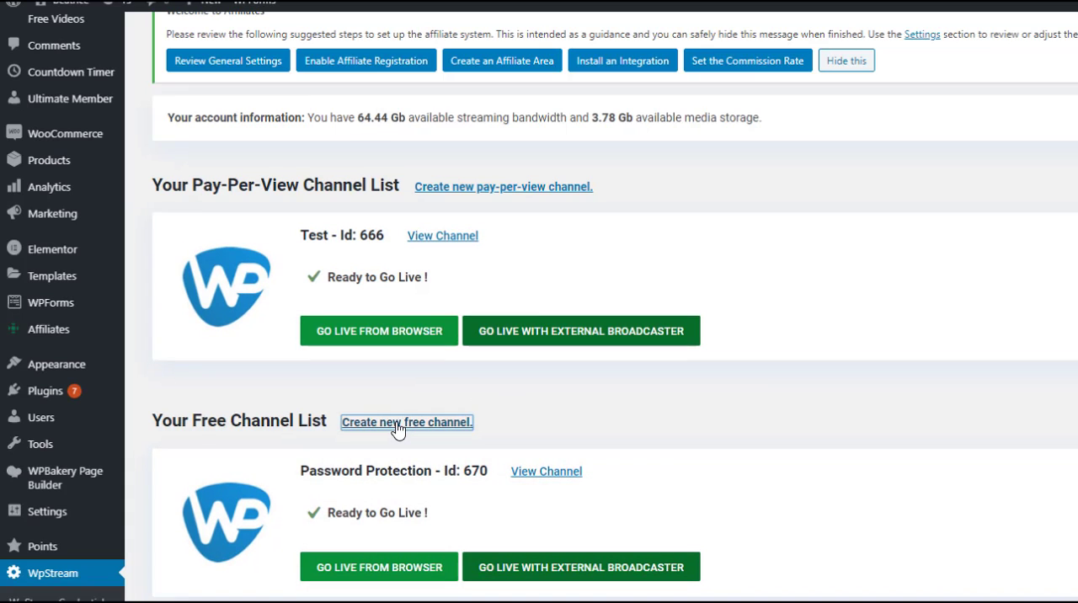
left_click(406, 422)
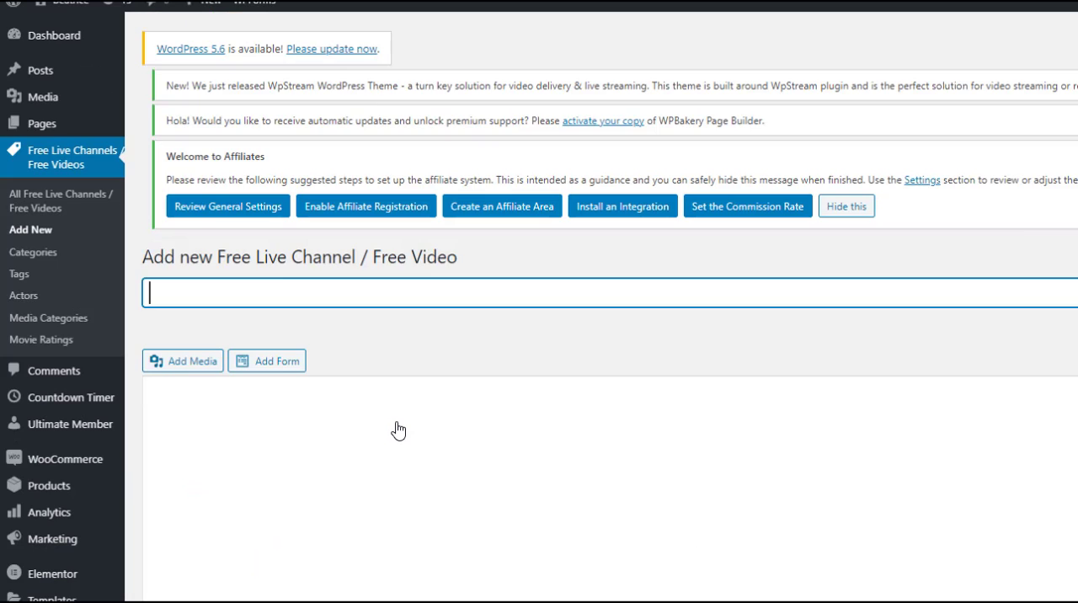
type("P")
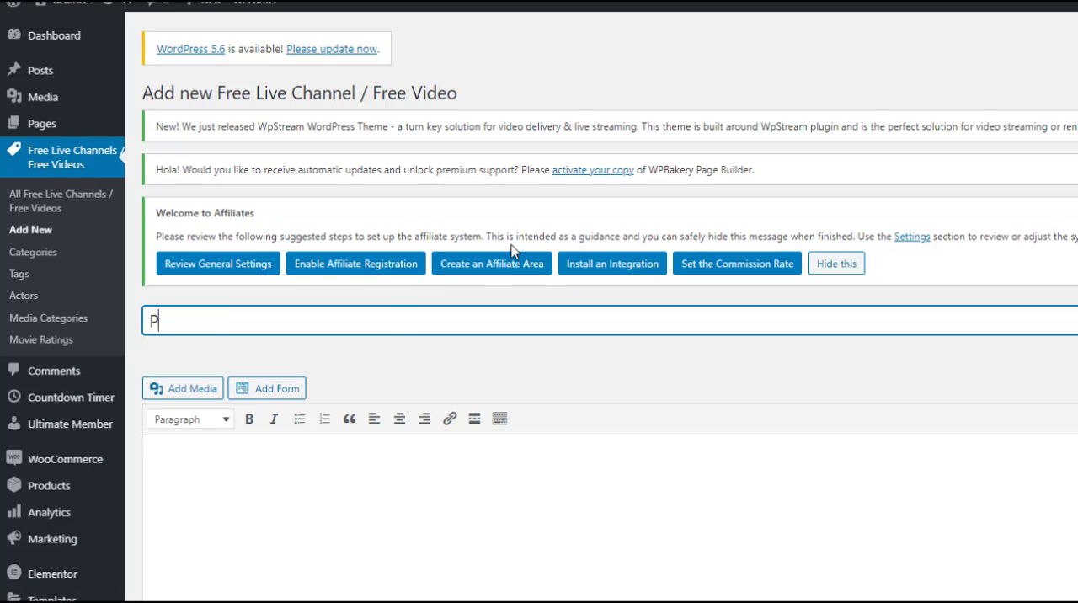
type("assword Prote")
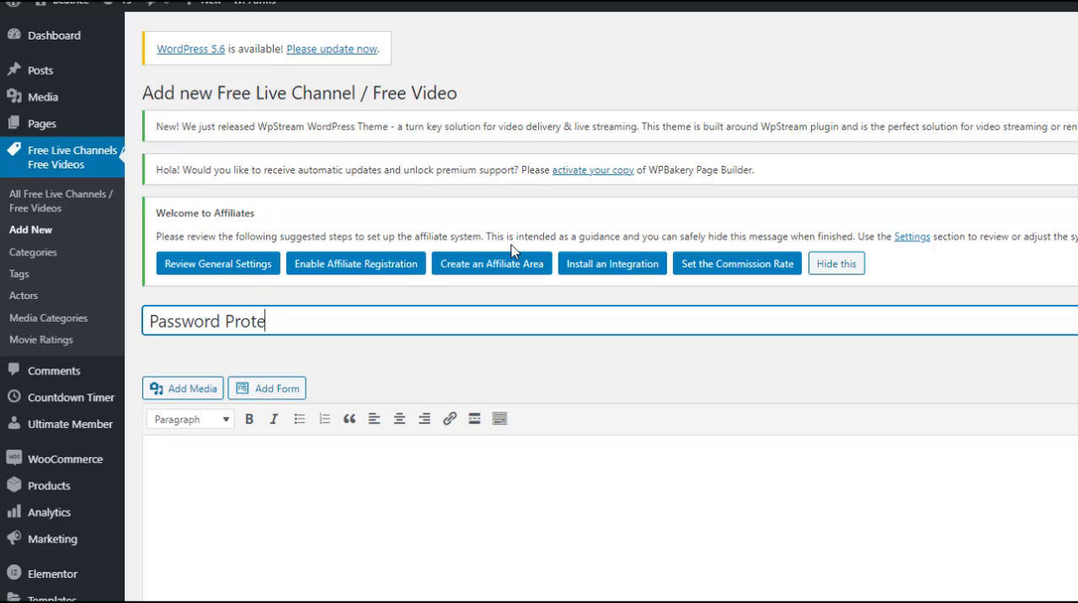
type("cted L")
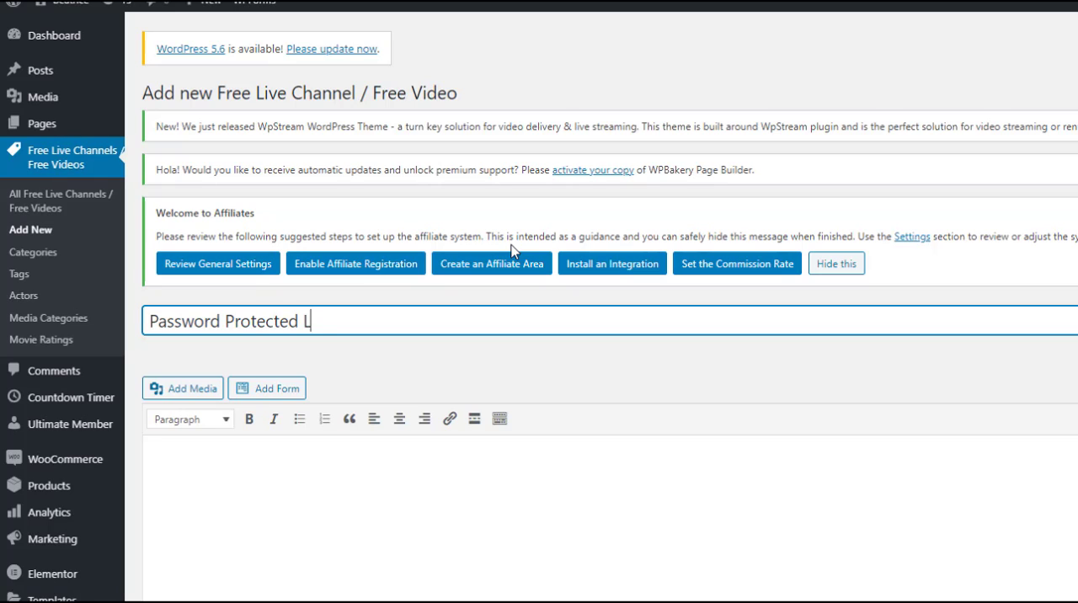
type("ive")
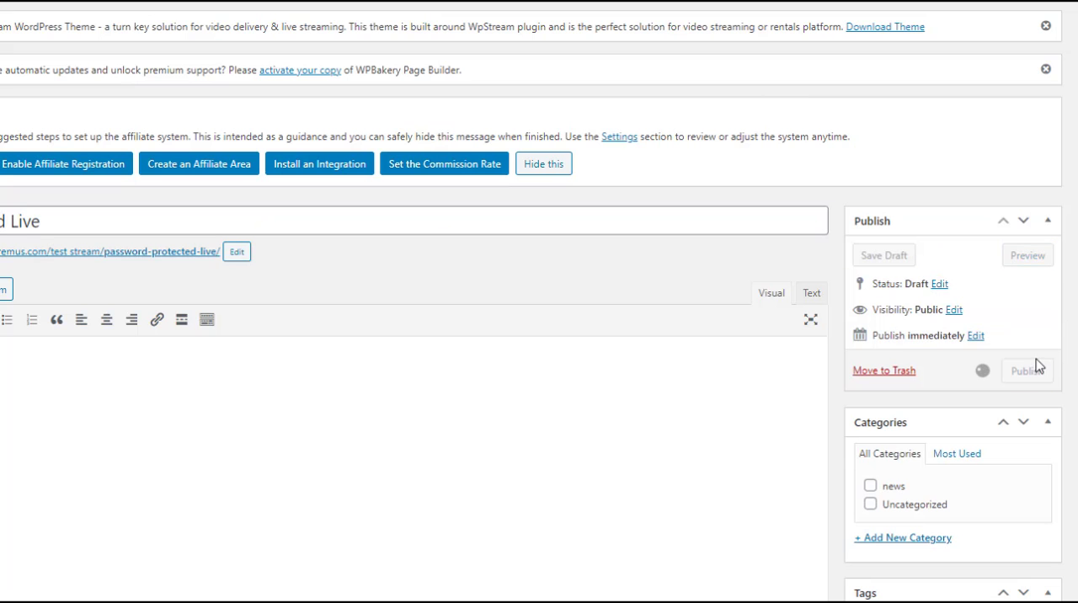
mouse_move(1037, 349)
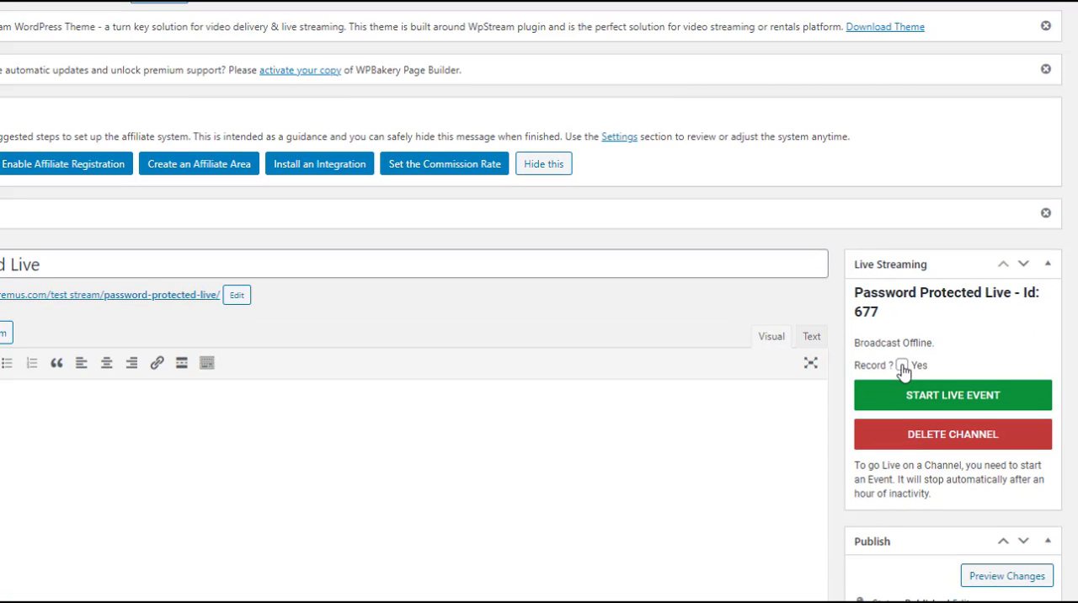
Start the live event and select the channel ID 677.
left_click(953, 396)
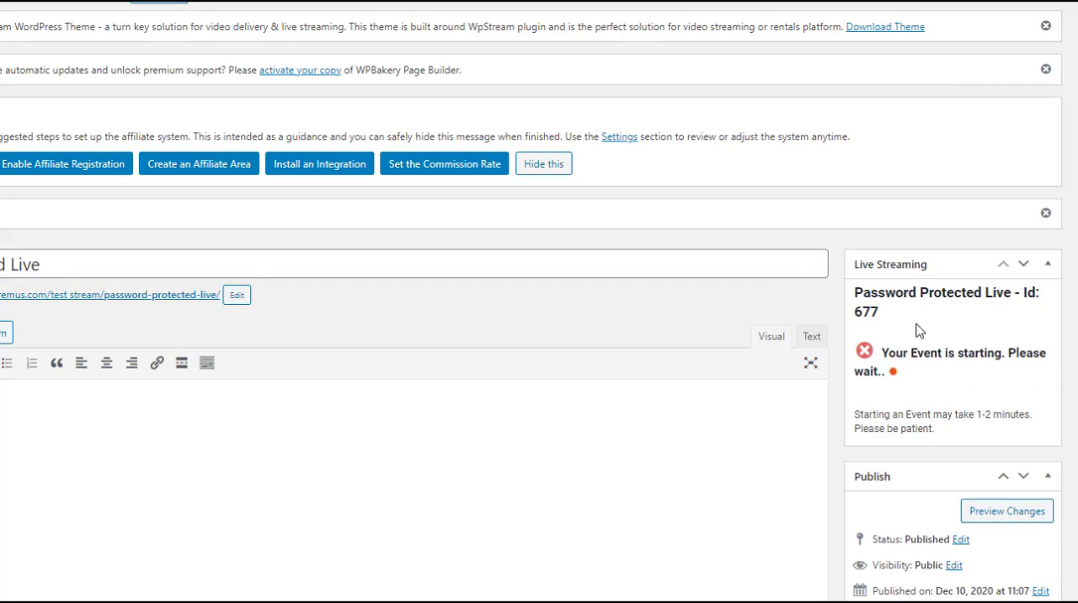
double_click(866, 312)
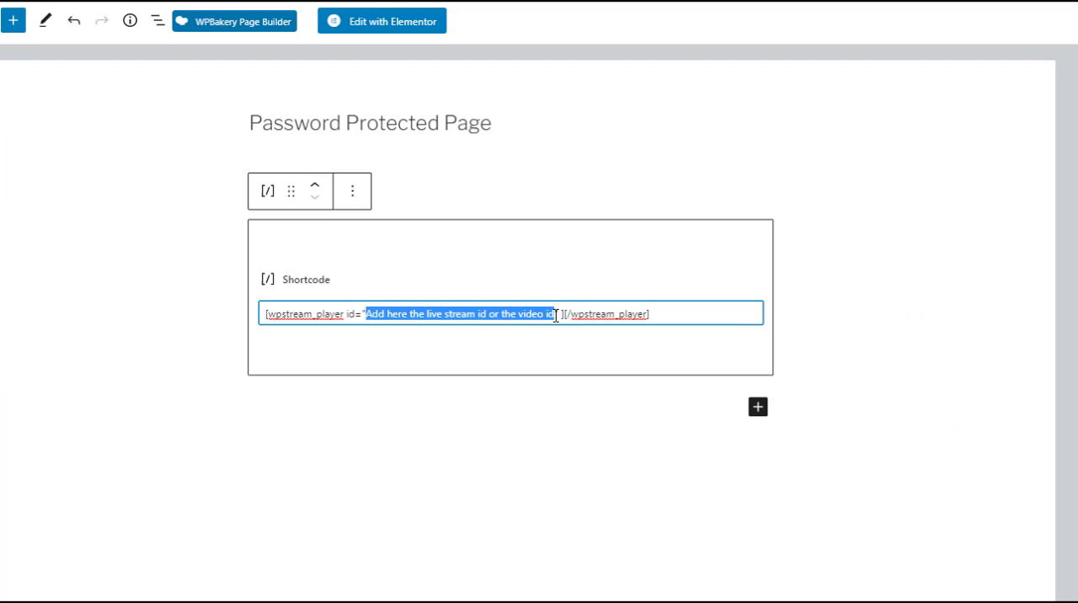
Replace the shortcode's placeholder id with "677".
type("677\" ][/wpstream_player]")
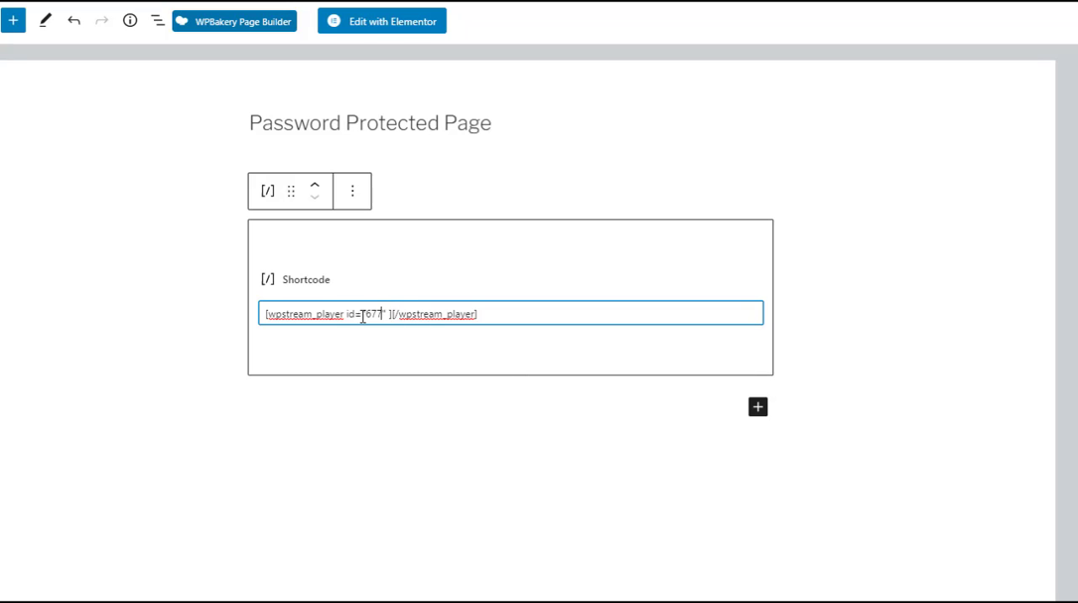
type("\"677\"")
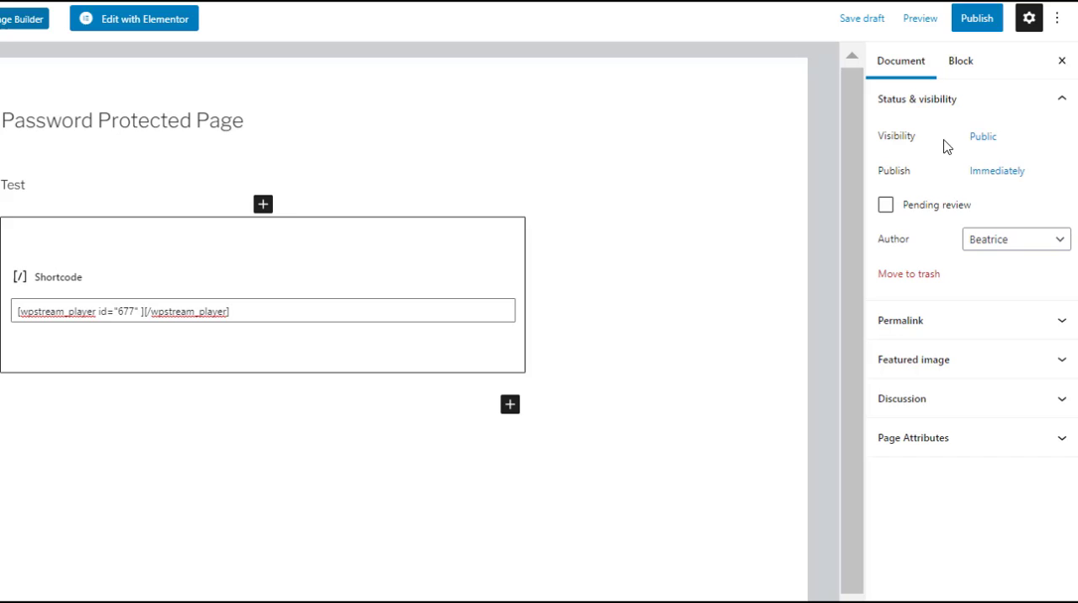
left_click(982, 136)
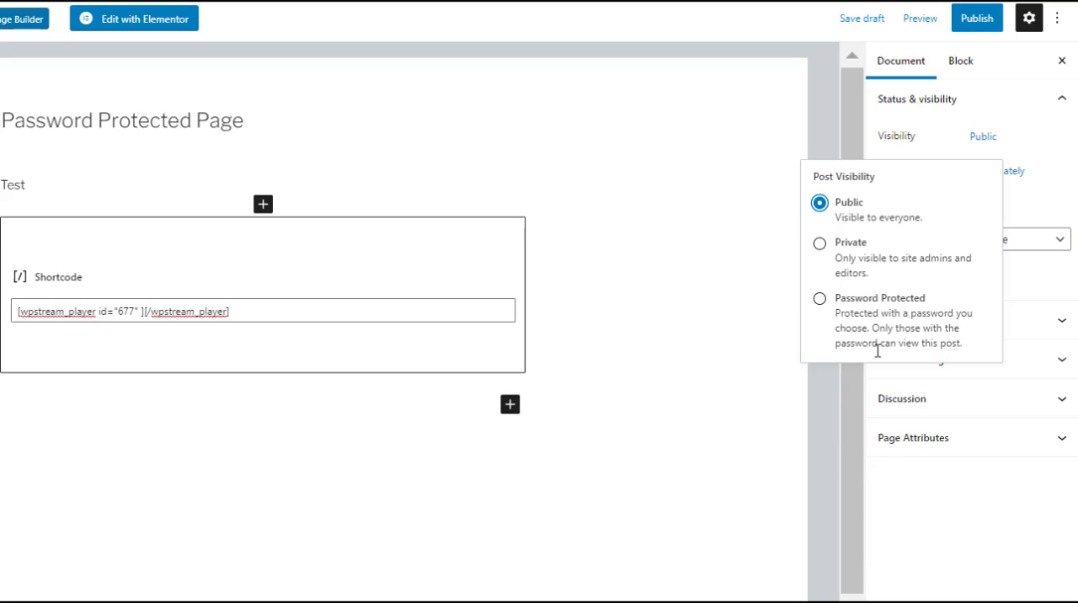
left_click(819, 298)
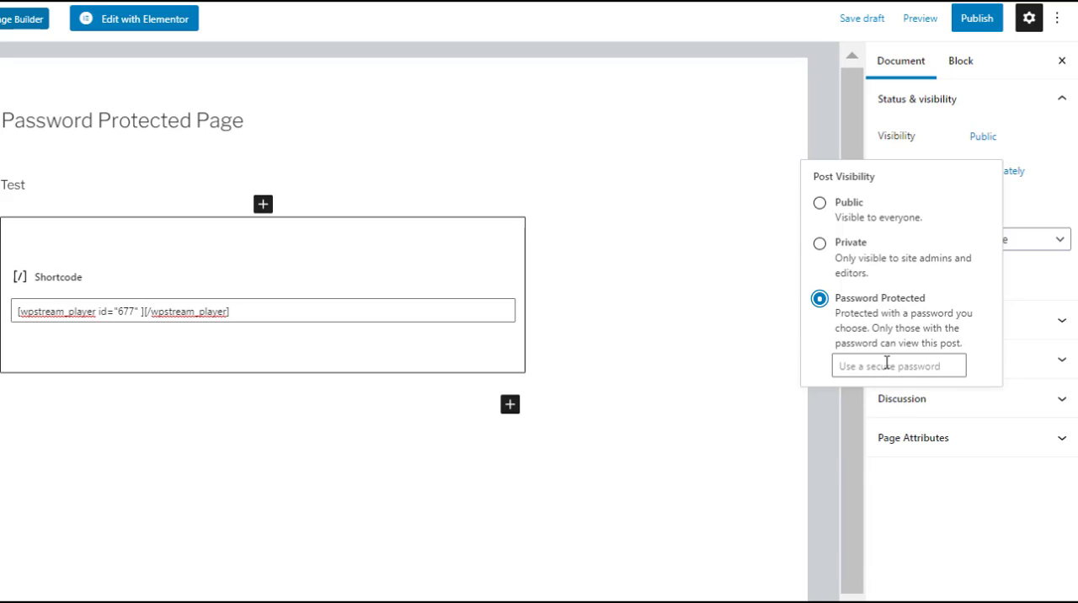
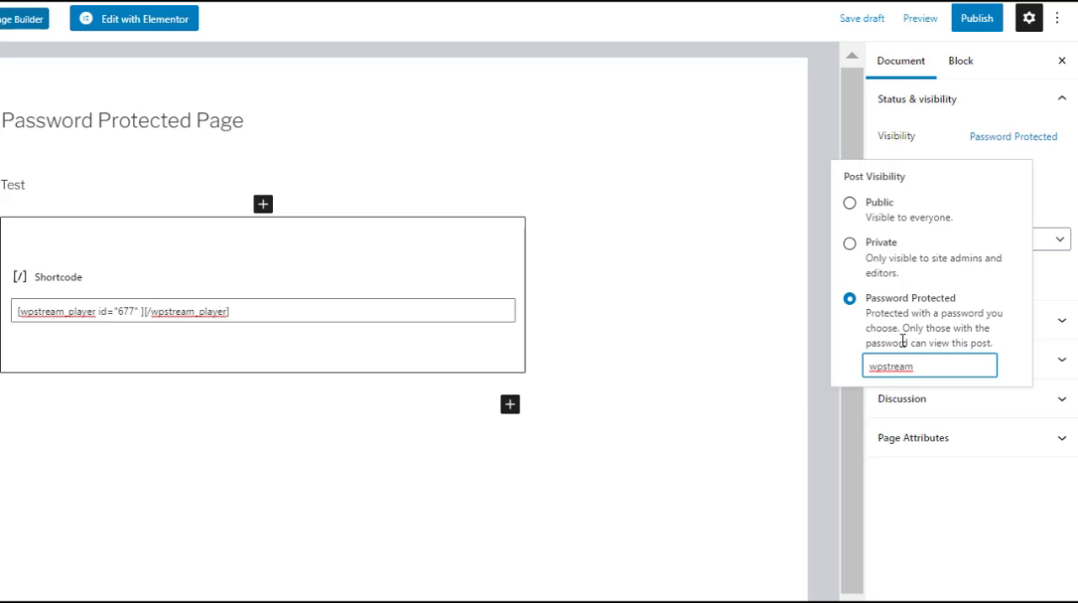
left_click(948, 502)
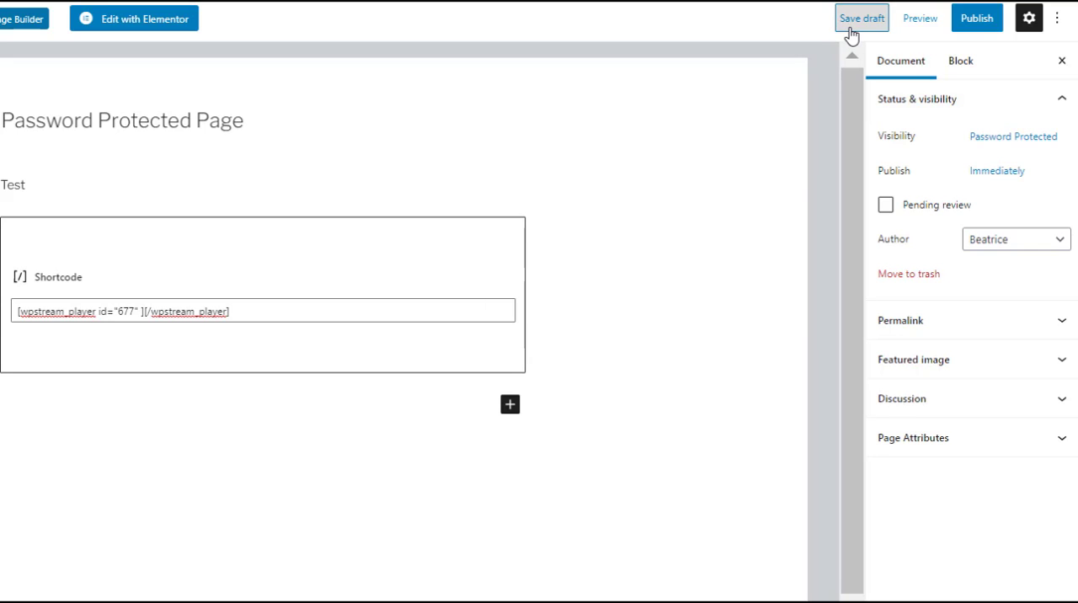
Save the page as a draft, then publish it and confirm.
left_click(861, 18)
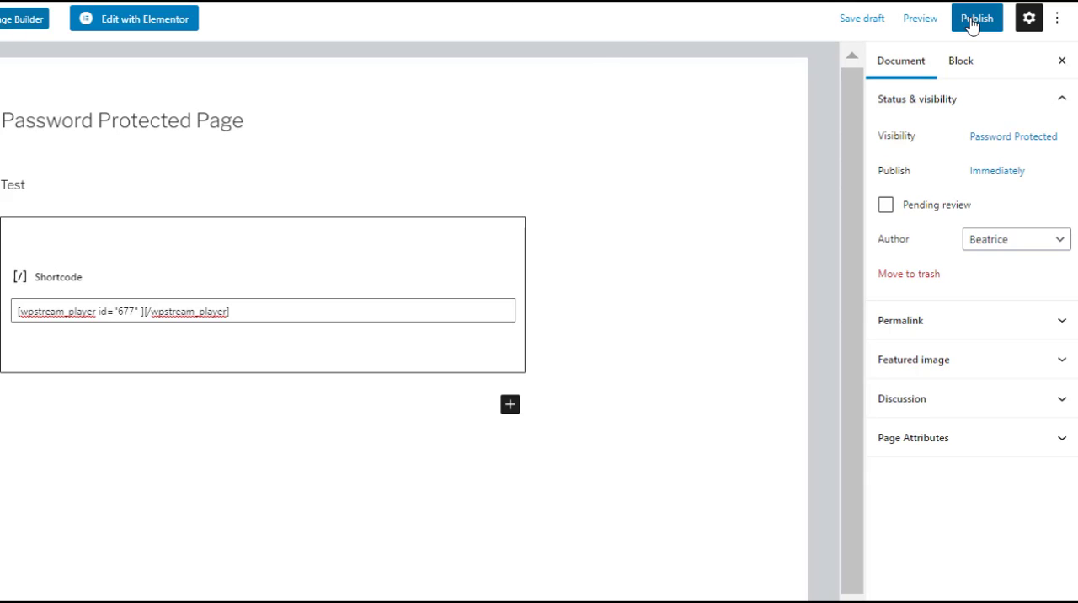
left_click(976, 18)
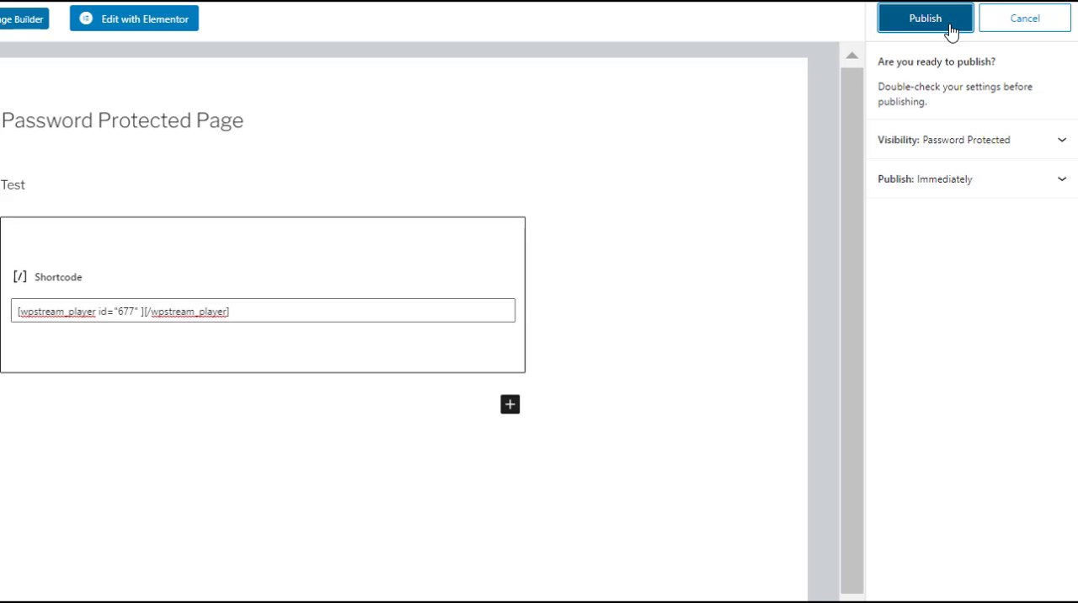
left_click(925, 18)
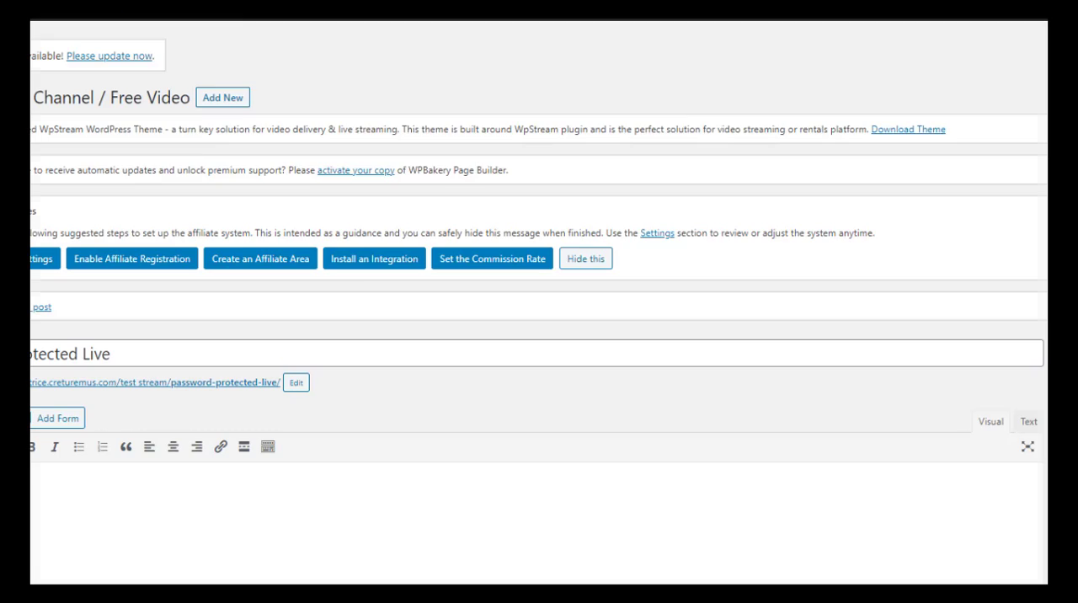
Scroll to the channel's Live Streaming box and choose Go Live.
scroll("down", 3)
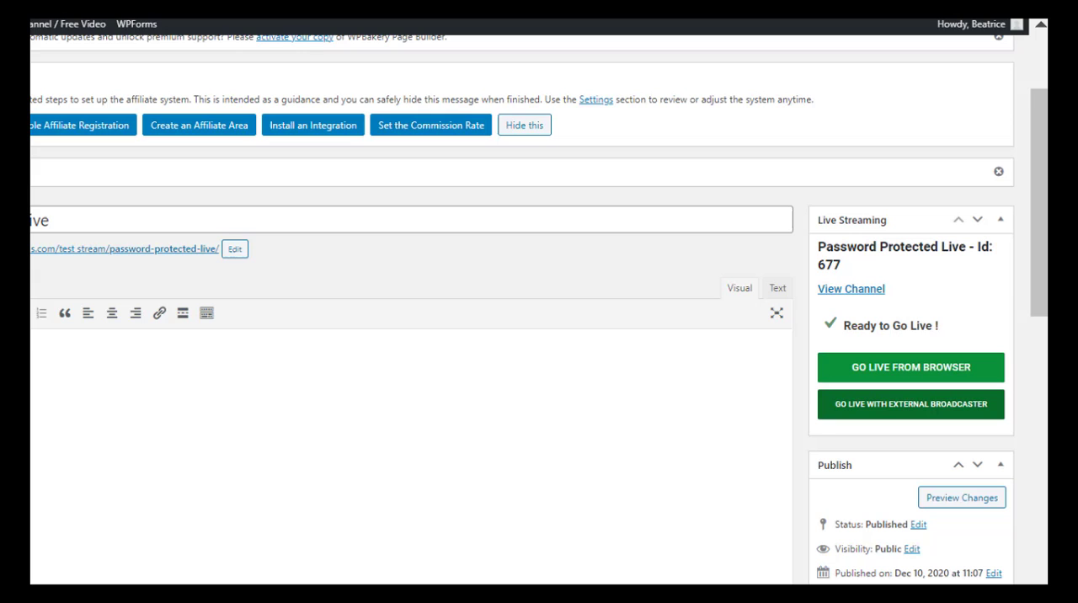
scroll("down", 3)
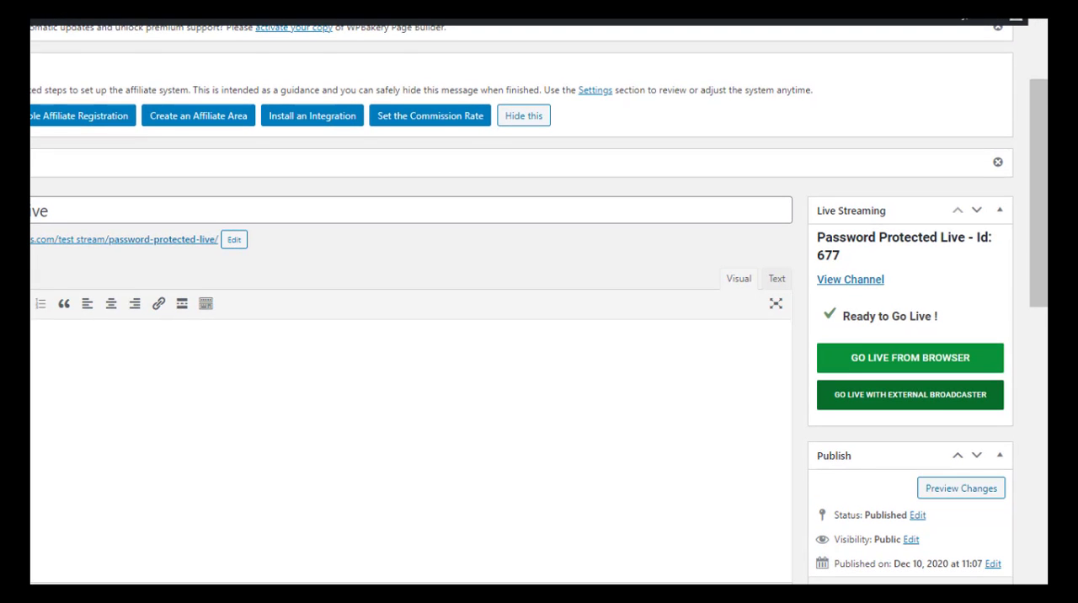
scroll("down", 3)
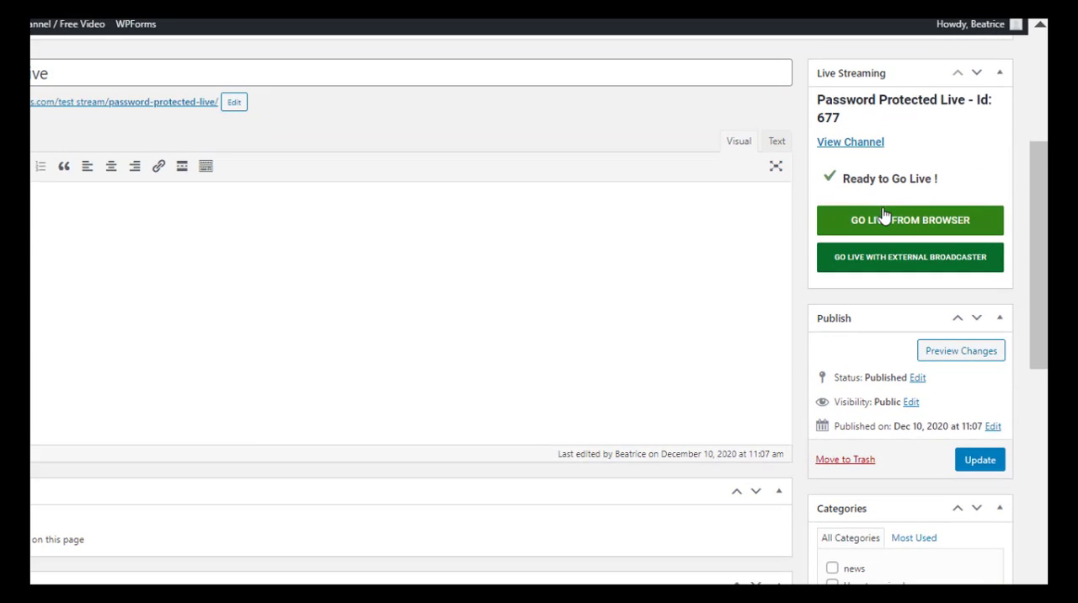
left_click(910, 257)
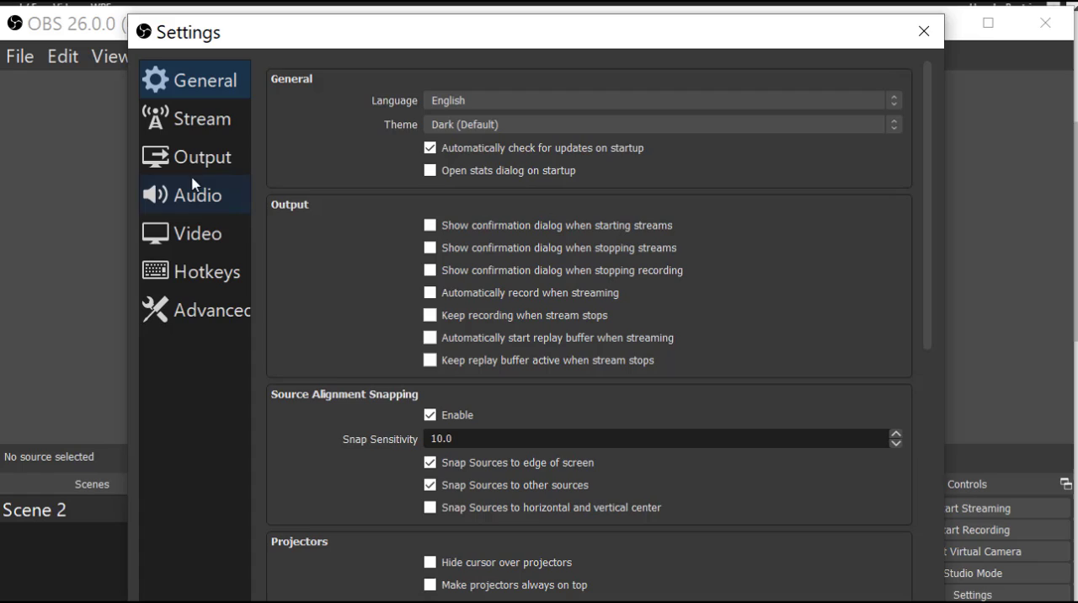
Enter the custom server rtmp://3.95.6.129/wpstream/ and stream key in OBS Stream settings.
left_click(206, 118)
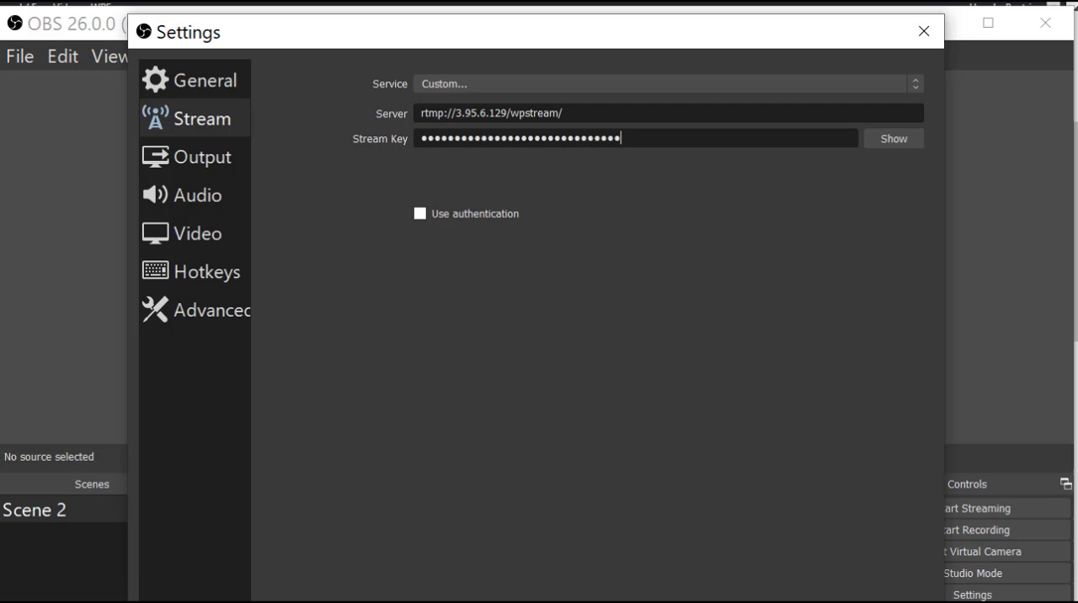
left_click(924, 31)
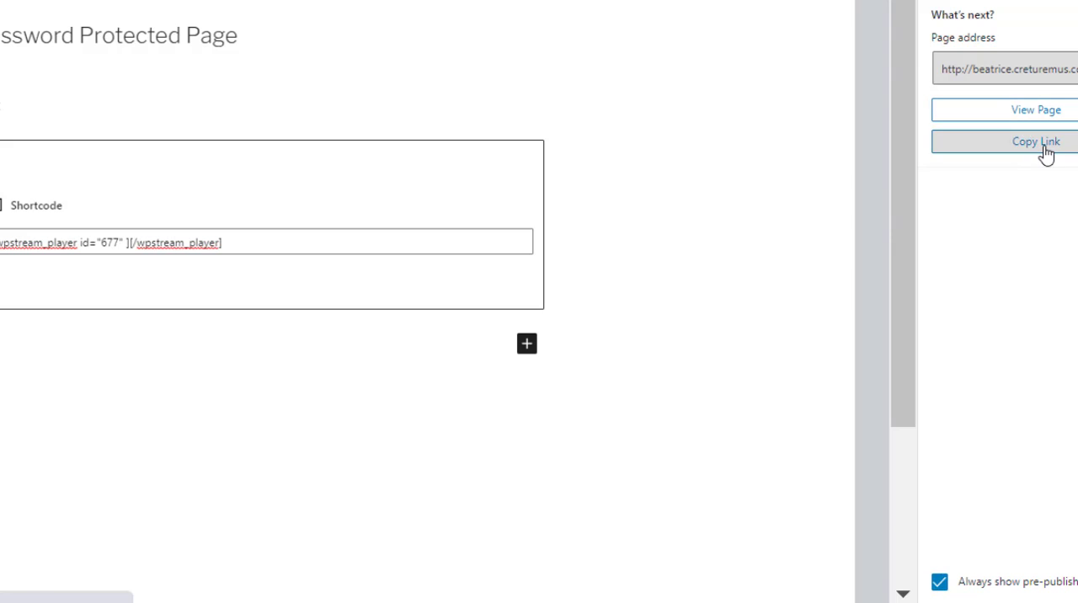
Copy the published page's link from the Page address panel.
left_click(1036, 140)
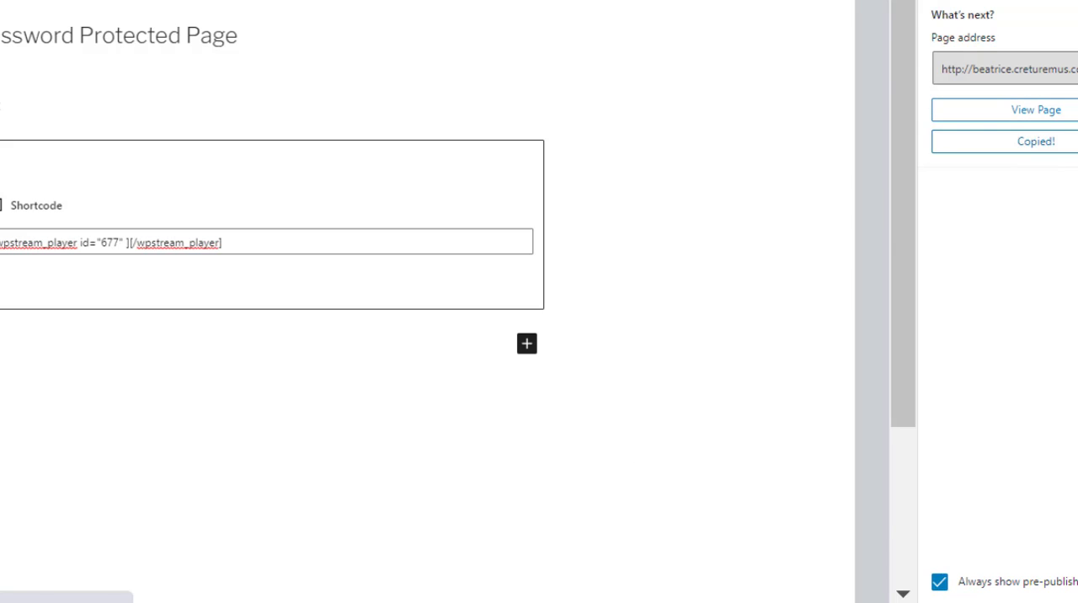
left_click(1037, 109)
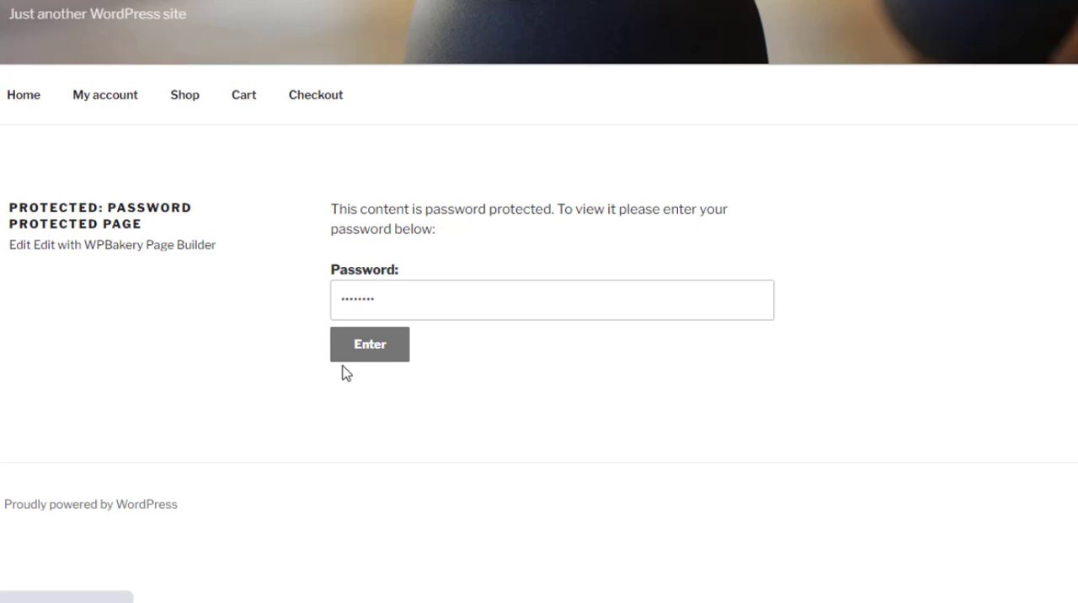
Submit the page password and start the live stream in the WpStream player.
left_click(369, 344)
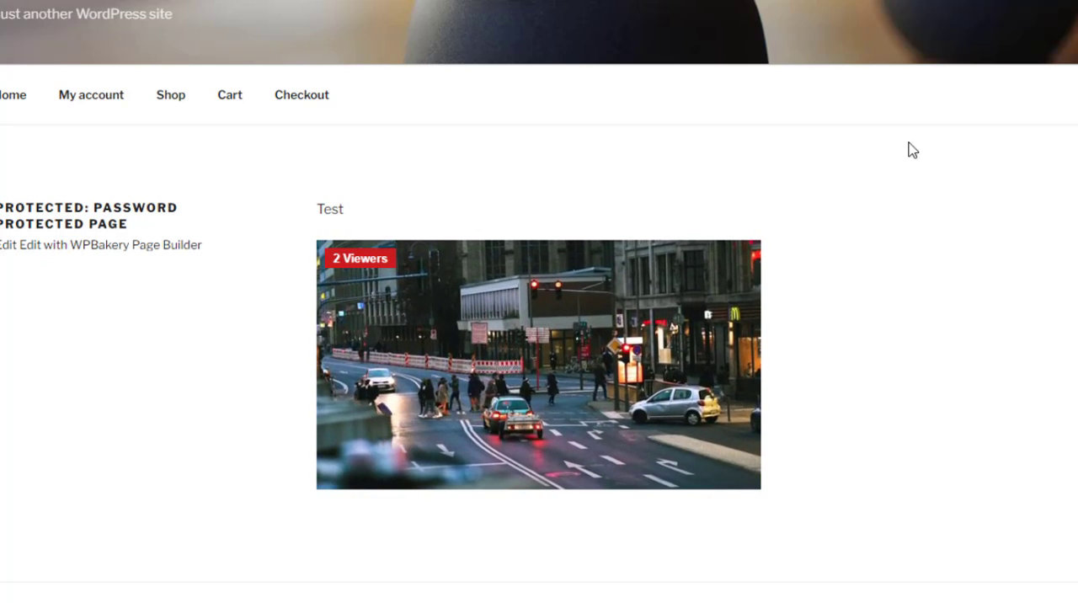
left_click(538, 365)
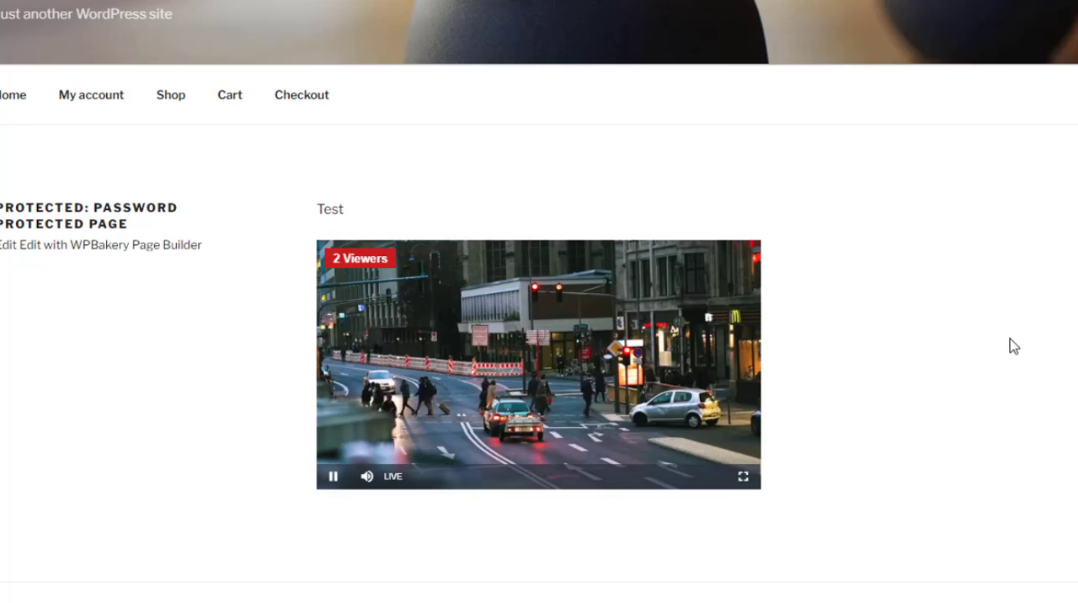